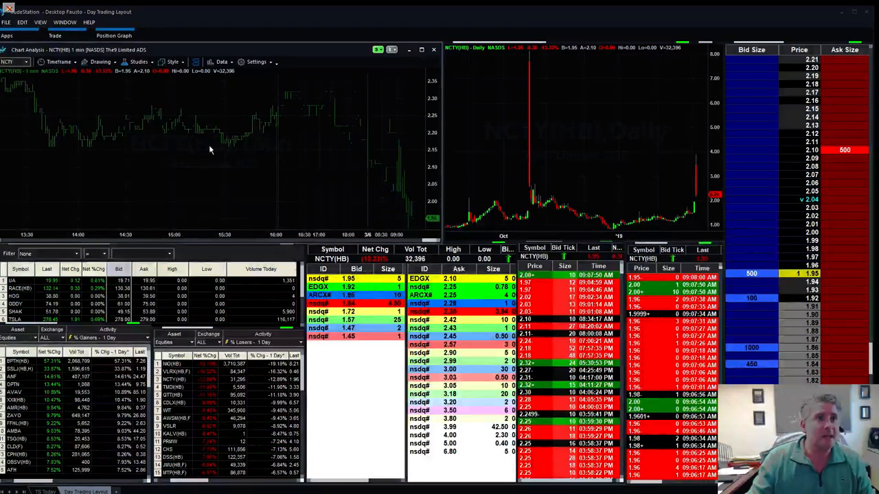
- Choose a new bar interval for the NCTY chart from the Timeframe list
left_click(58, 61)
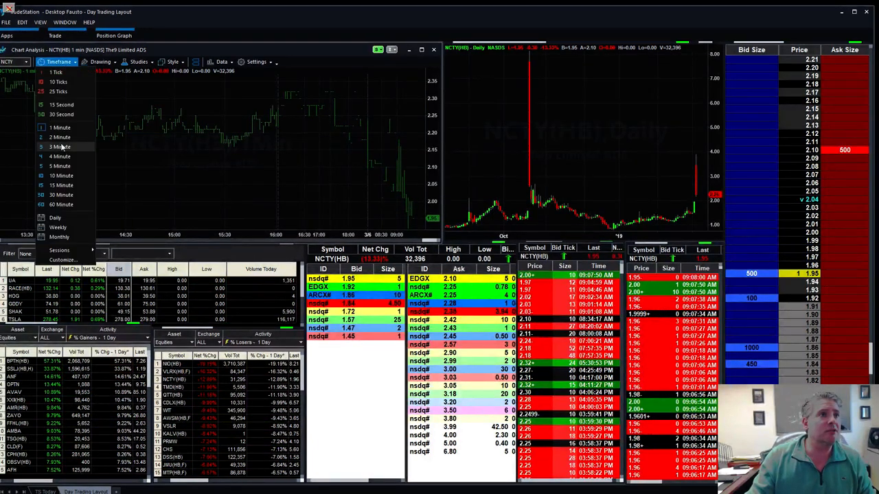
left_click(57, 146)
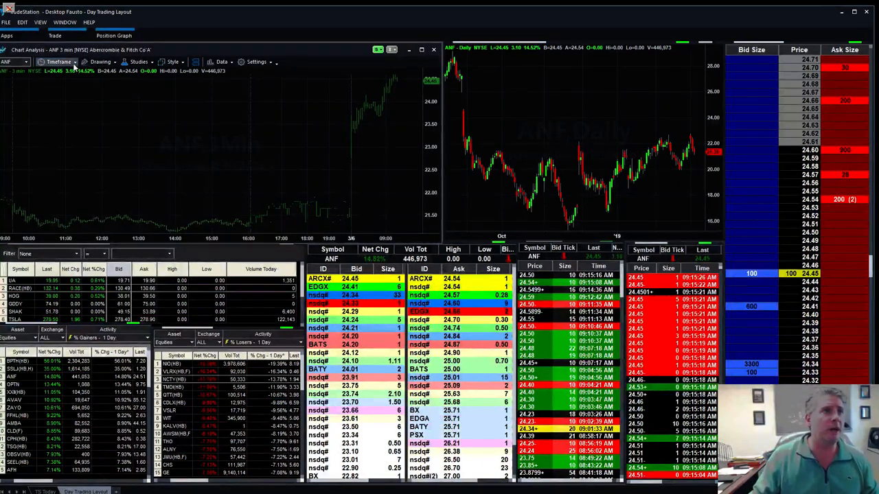
- Choose a different bar interval for the left ANF chart from the interval list
left_click(58, 62)
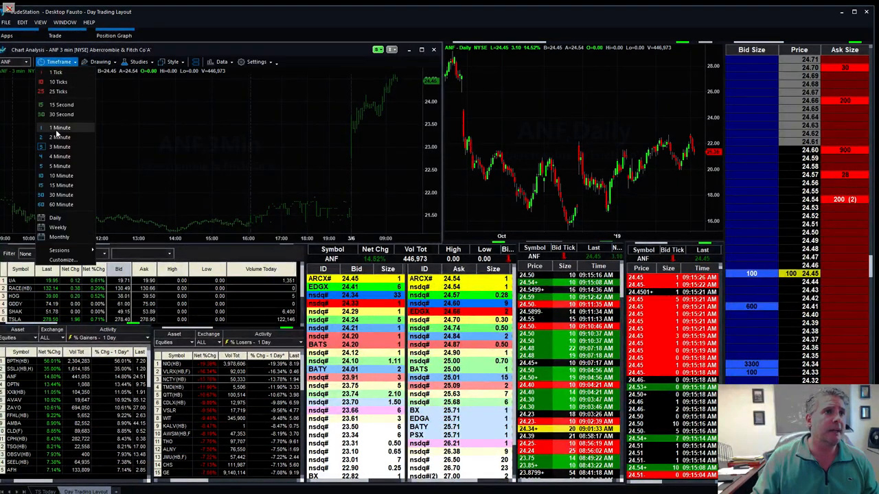
left_click(60, 128)
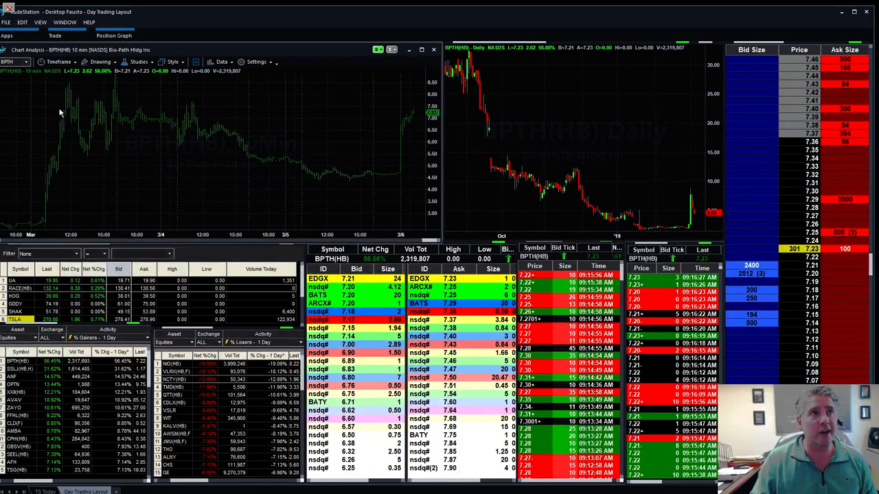
- Set the BPTH intraday chart to 2 Minute bars instead of 10-minute
left_click(58, 62)
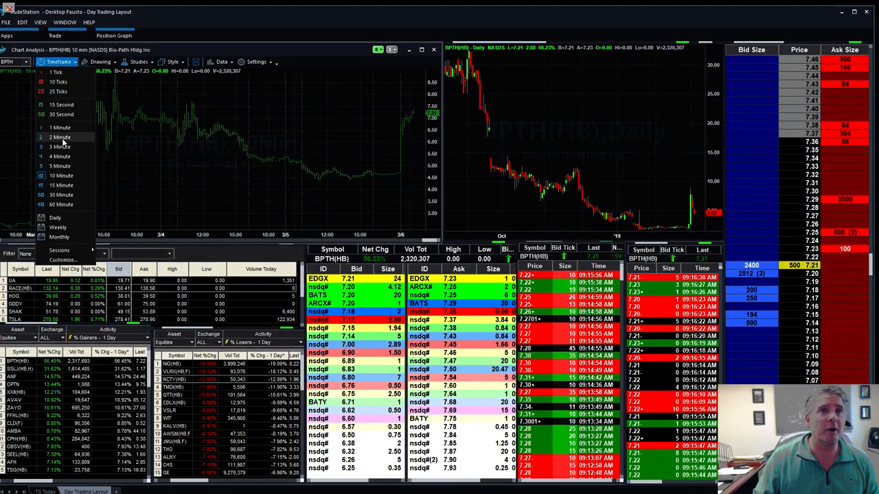
left_click(61, 138)
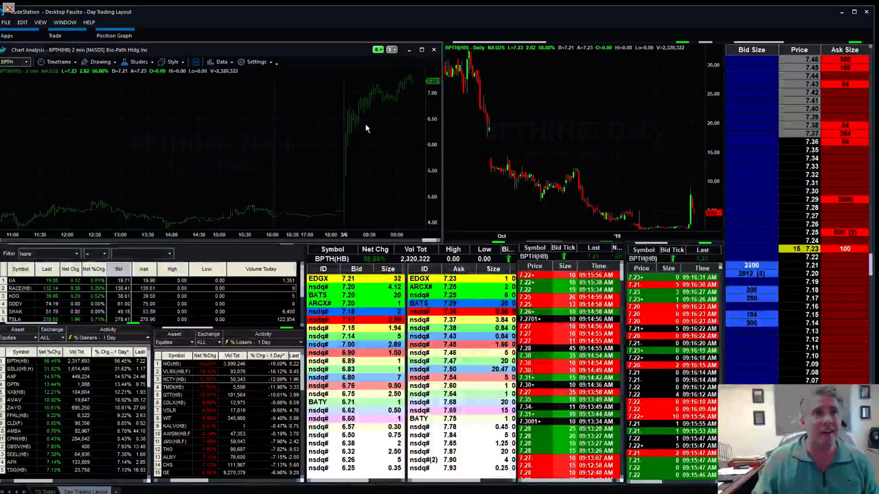